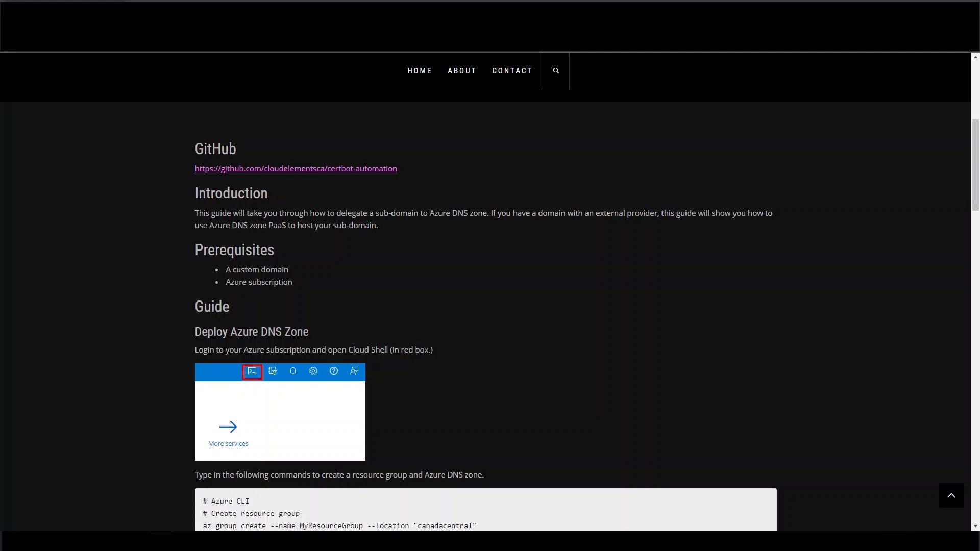
{"action": "mouse_move", "coordinate": [771, 151]}
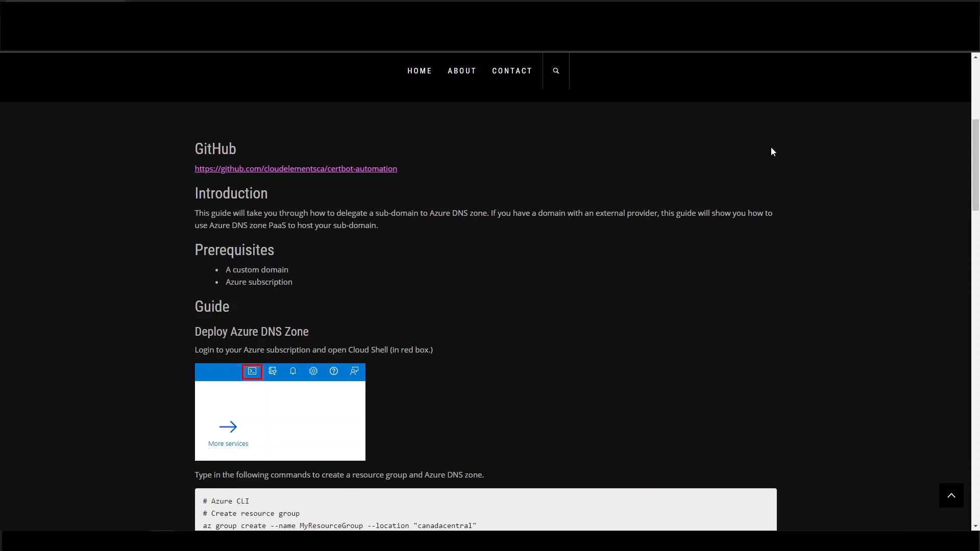
Step: Scroll to the Deploy Azure DNS Zone code block and select the az group create command
{"action": "scroll", "scroll_direction": "up", "scroll_amount": 3}
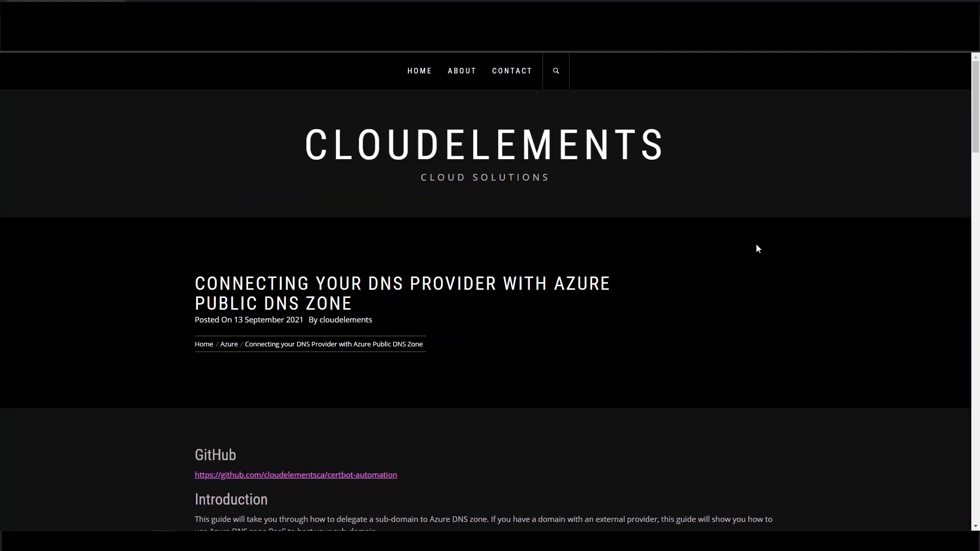
{"action": "scroll", "scroll_direction": "down", "scroll_amount": 3}
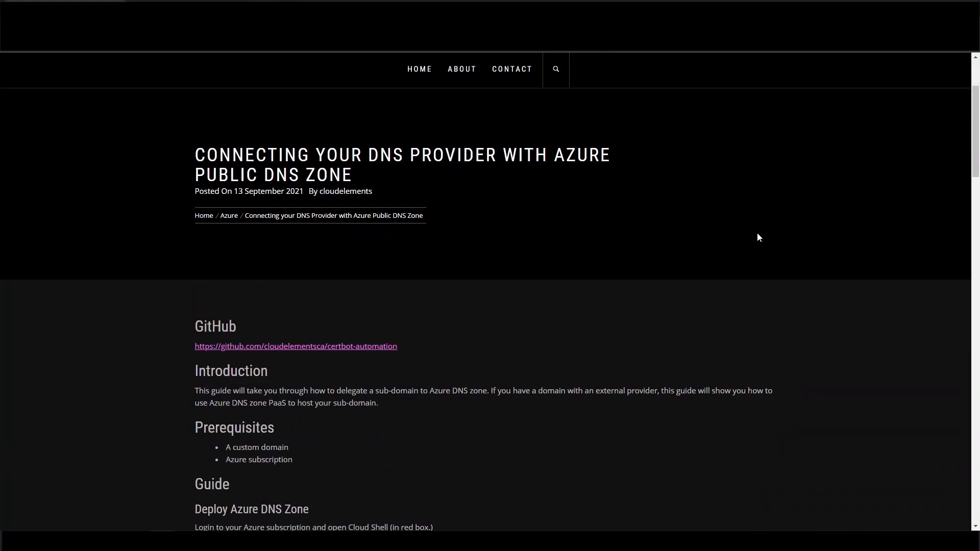
{"action": "scroll", "scroll_direction": "down", "scroll_amount": 3}
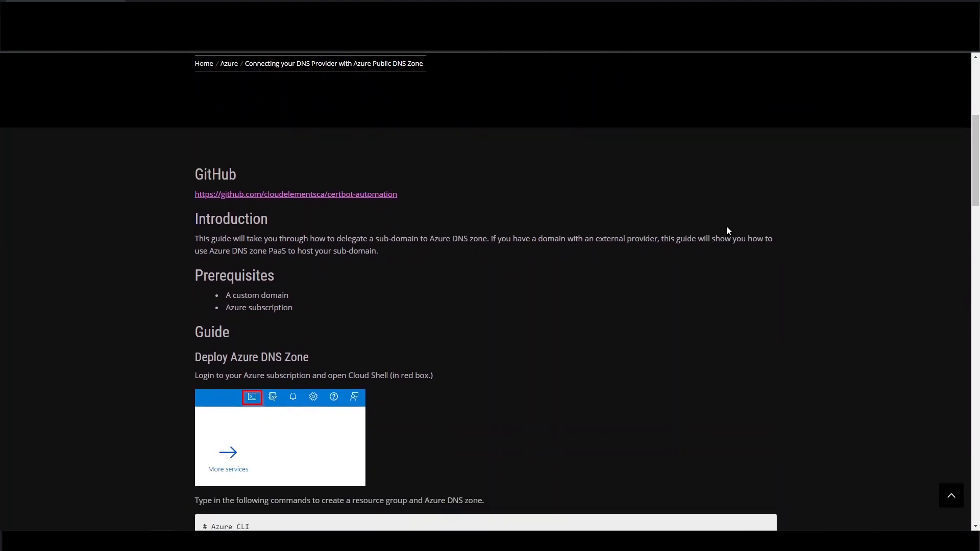
{"action": "scroll", "scroll_direction": "down", "scroll_amount": 3}
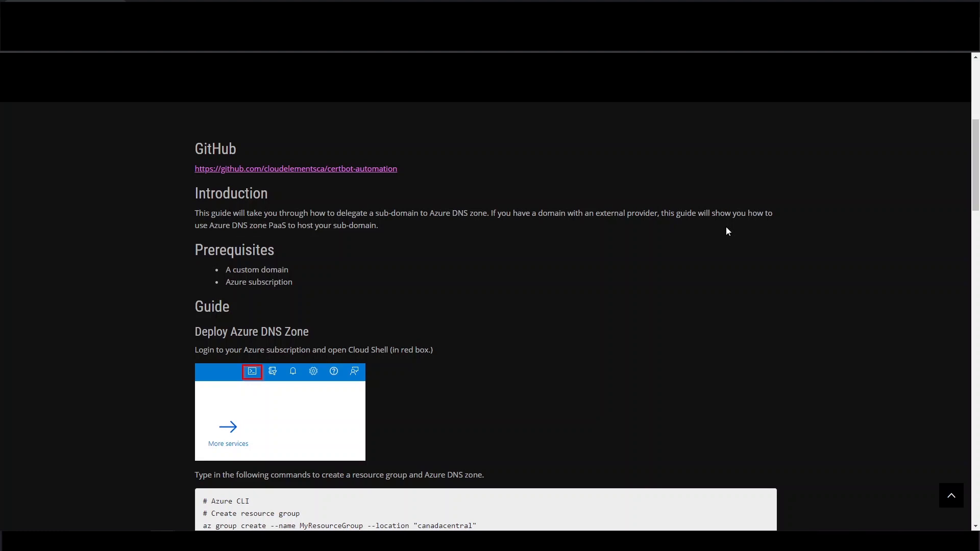
{"action": "mouse_move", "coordinate": [571, 263]}
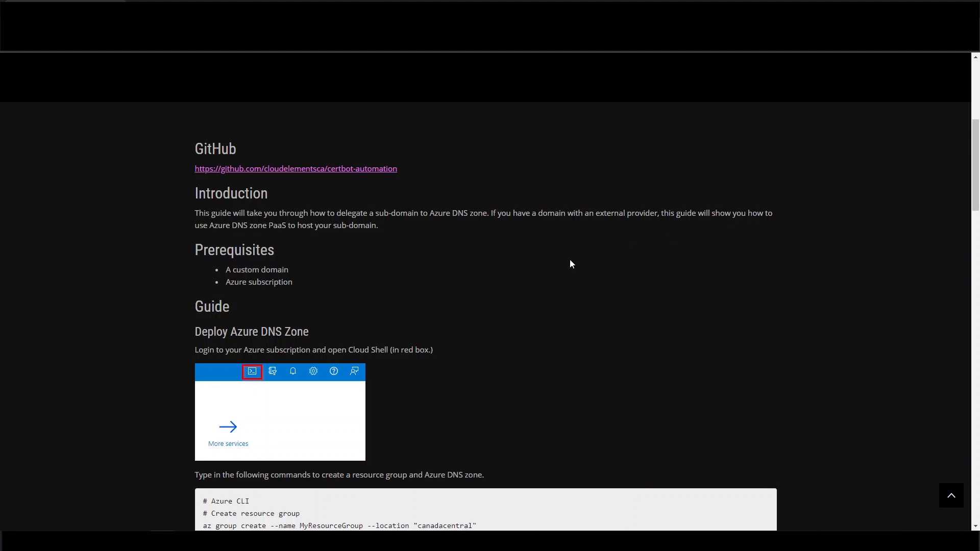
{"action": "mouse_move", "coordinate": [429, 236]}
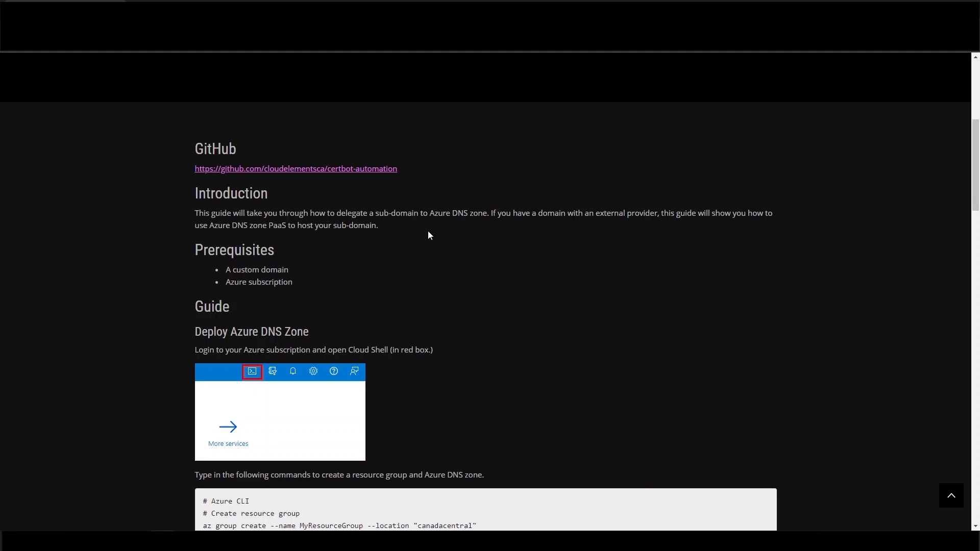
{"action": "mouse_move", "coordinate": [430, 237]}
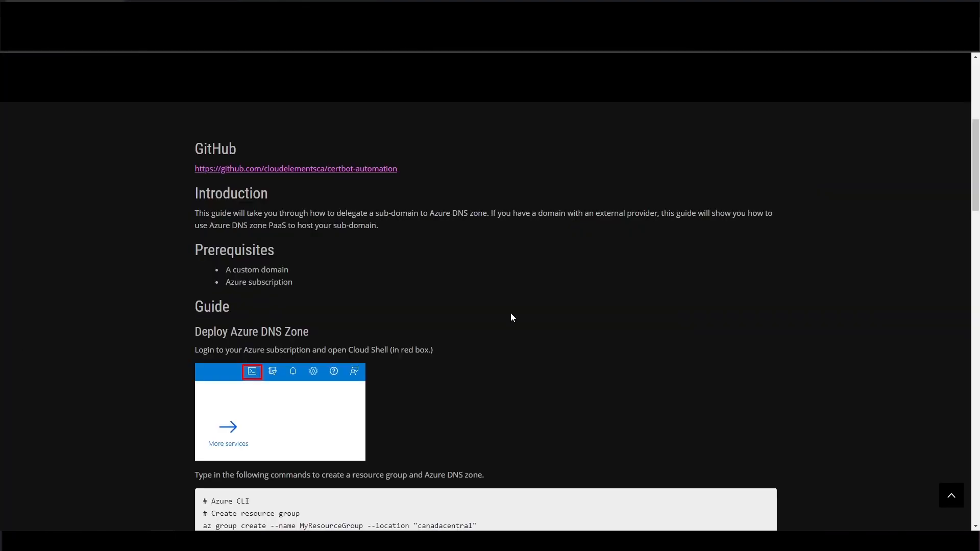
{"action": "scroll", "scroll_direction": "down", "scroll_amount": 3}
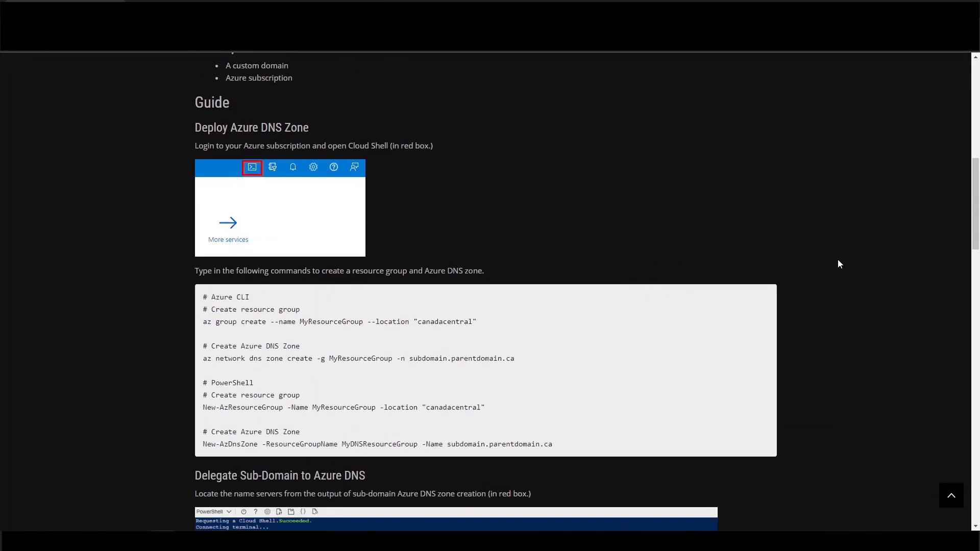
{"action": "scroll", "scroll_direction": "down", "scroll_amount": 3}
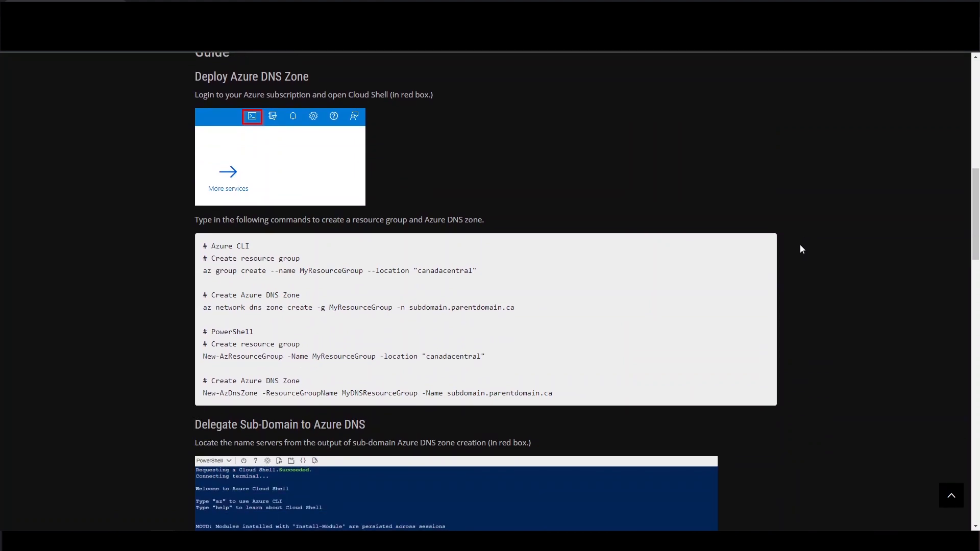
{"action": "mouse_move", "coordinate": [792, 241]}
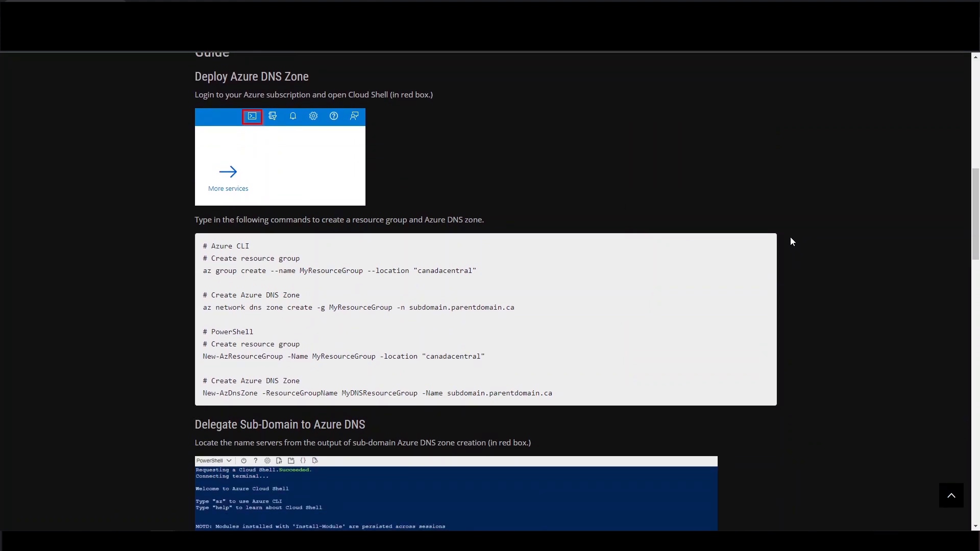
{"action": "mouse_move", "coordinate": [568, 242]}
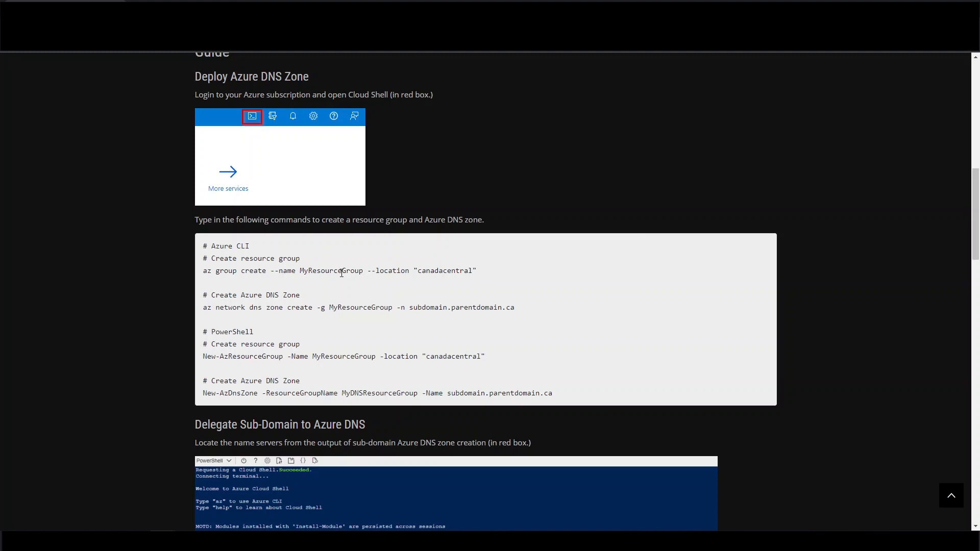
{"action": "left_click_drag", "start_coordinate": [204, 271], "coordinate": [294, 270]}
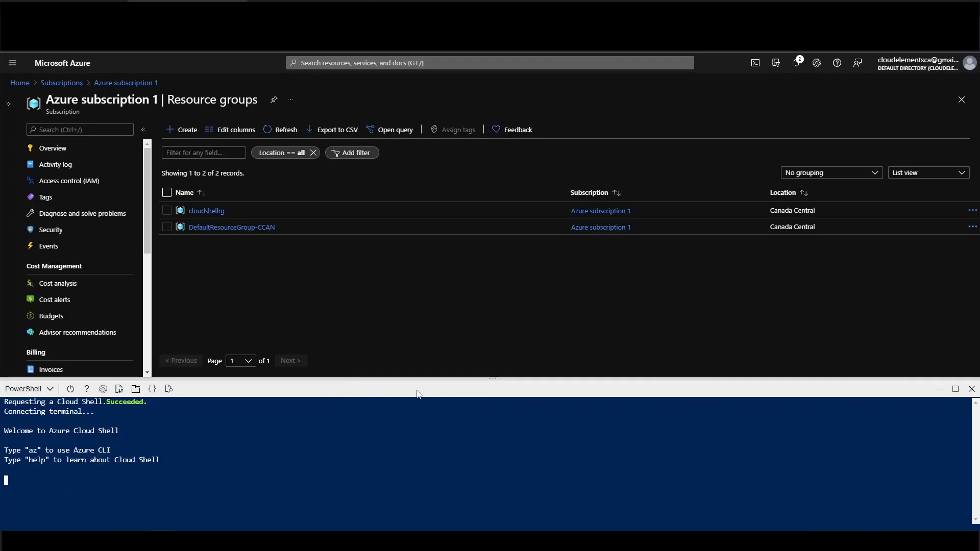
{"action": "mouse_move", "coordinate": [536, 390]}
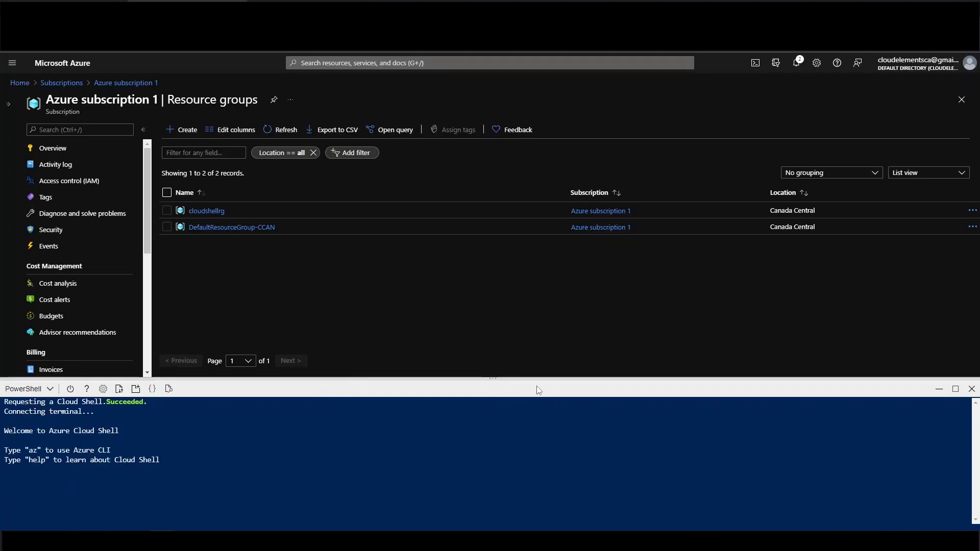
Step: Run az group create for DnsDelegationRg in location canadacentral in Cloud Shell
{"action": "type", "text": "az group create --name"}
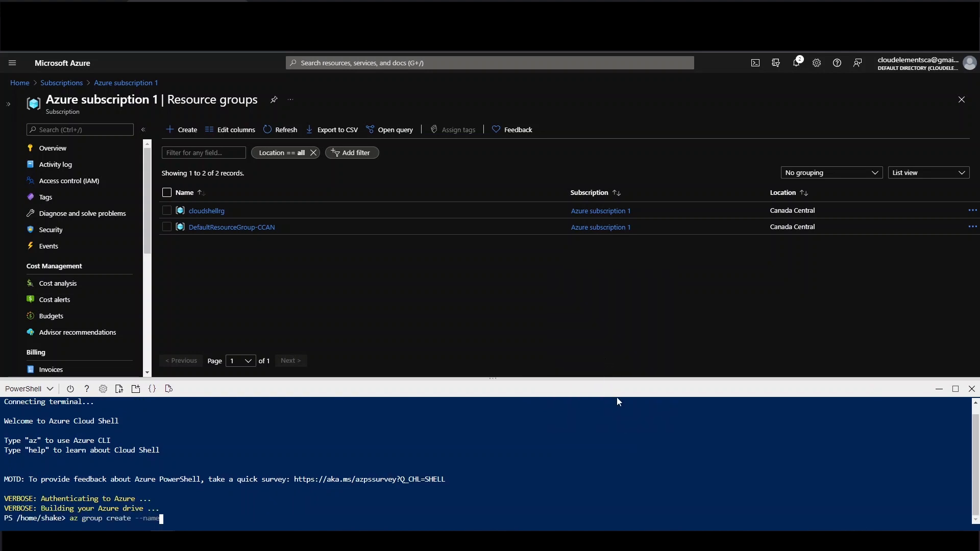
{"action": "type", "text": "DnsDelegationRg --location \"c"}
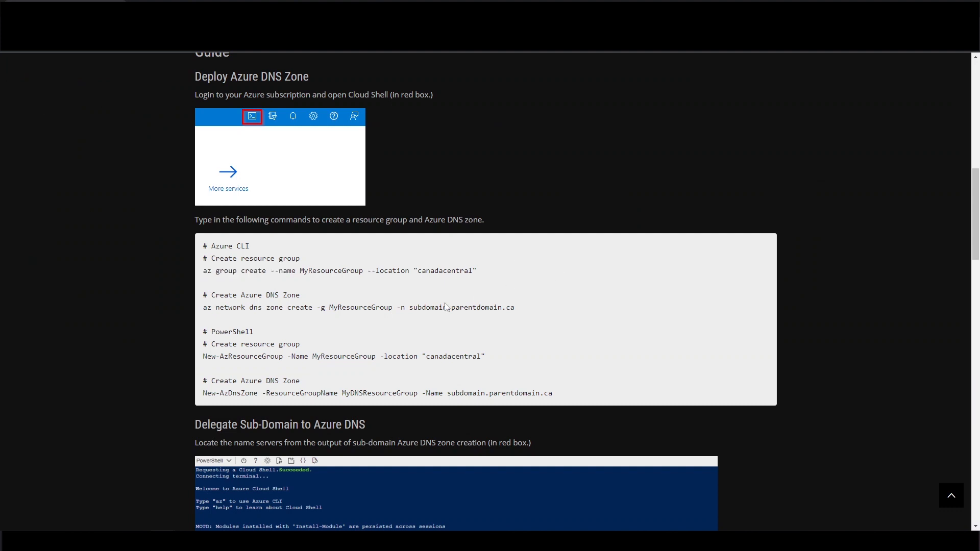
Step: Copy the guide's az network dns zone create command and enter it for subdomain.cloudelements.ca
{"action": "left_click_drag", "start_coordinate": [206, 308], "coordinate": [324, 307]}
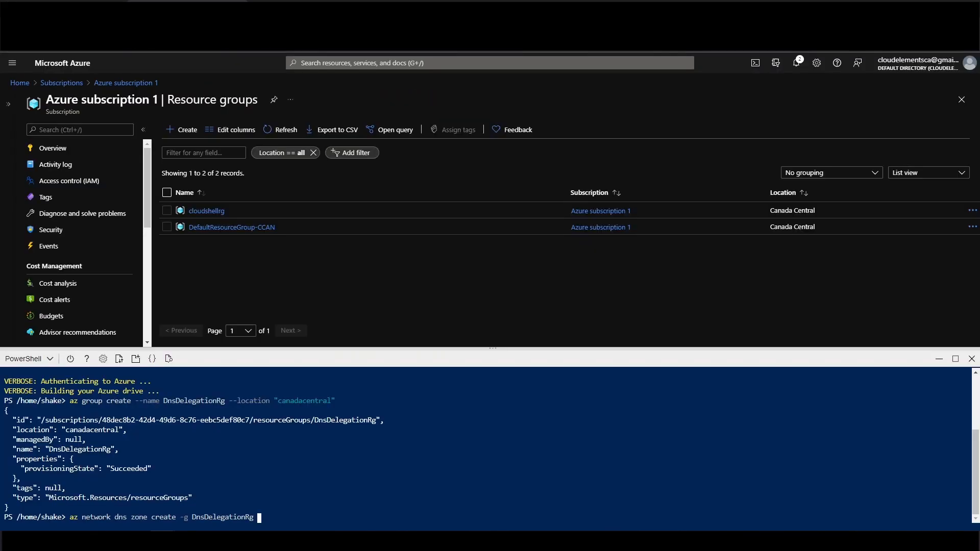
{"action": "type", "text": "-n subdomain."}
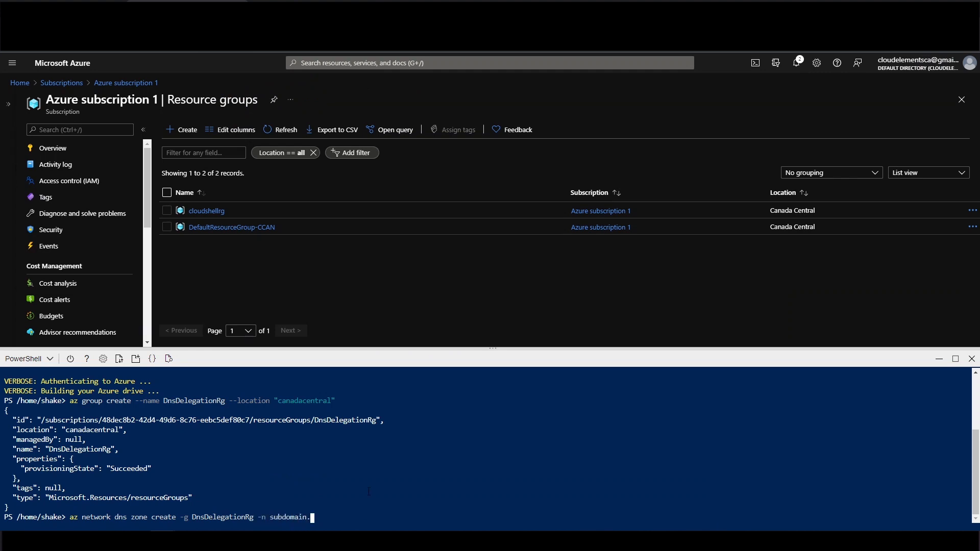
{"action": "type", "text": "cloudelements.ca"}
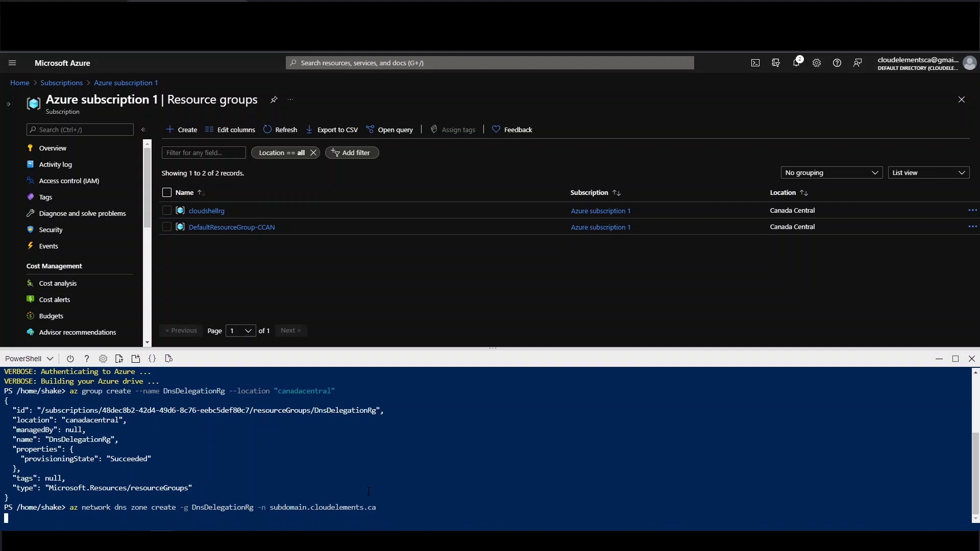
{"action": "mouse_move", "coordinate": [445, 480]}
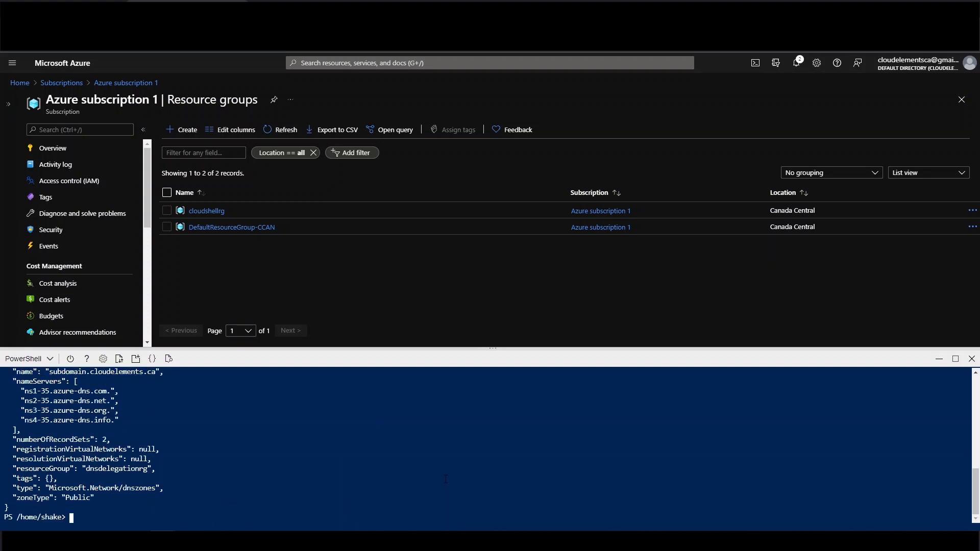
{"action": "mouse_move", "coordinate": [502, 351]}
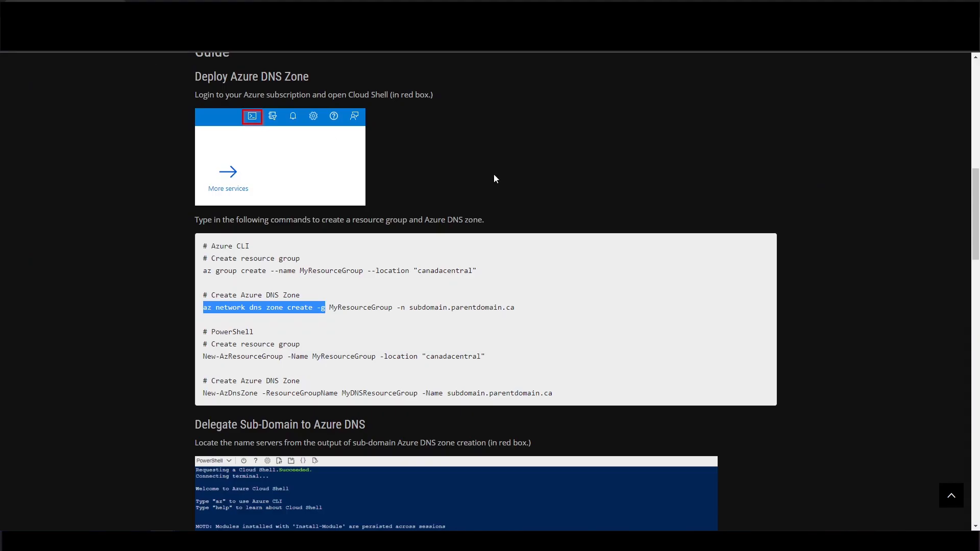
Step: Scroll to the Delegate Sub-Domain to Azure DNS section with the NS records table and Dig verification
{"action": "scroll", "scroll_direction": "down", "scroll_amount": 3}
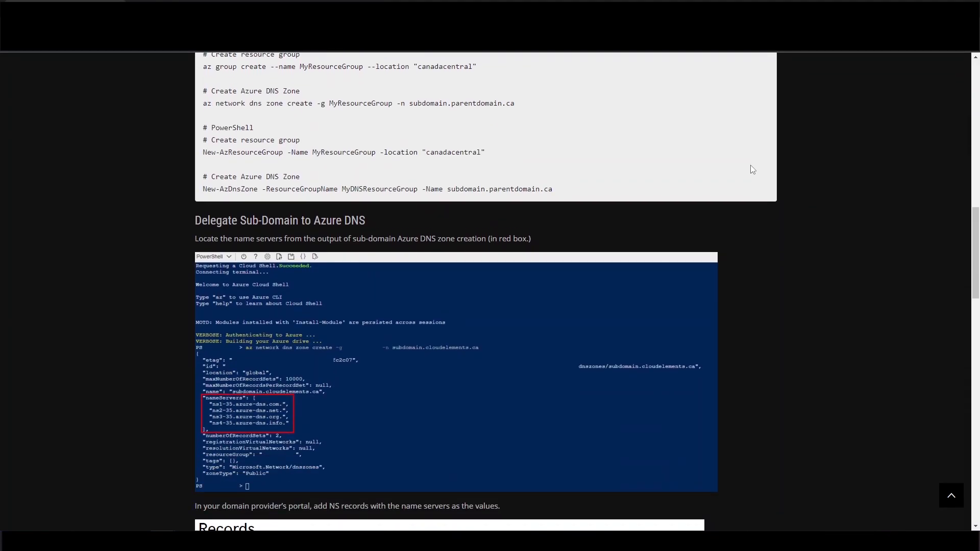
{"action": "scroll", "scroll_direction": "down", "scroll_amount": 3}
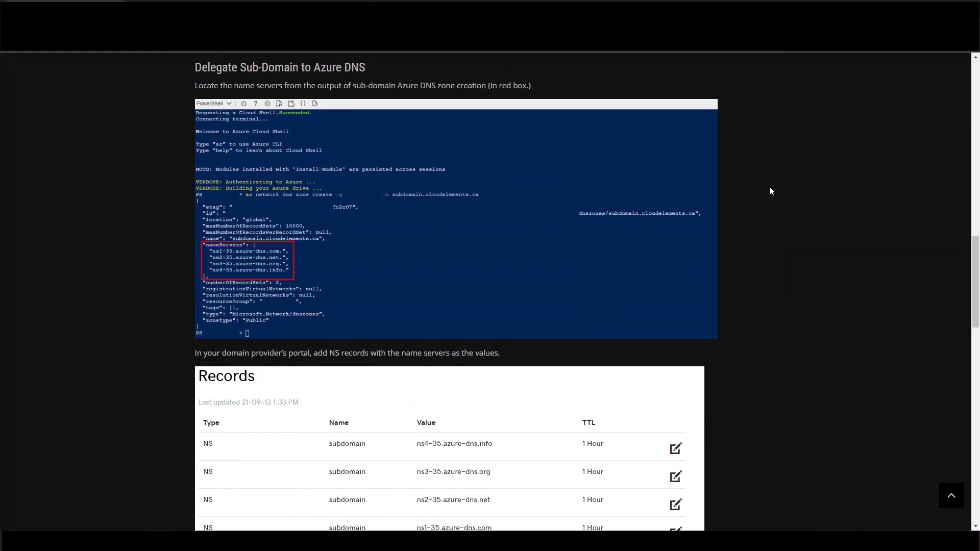
{"action": "mouse_move", "coordinate": [449, 123]}
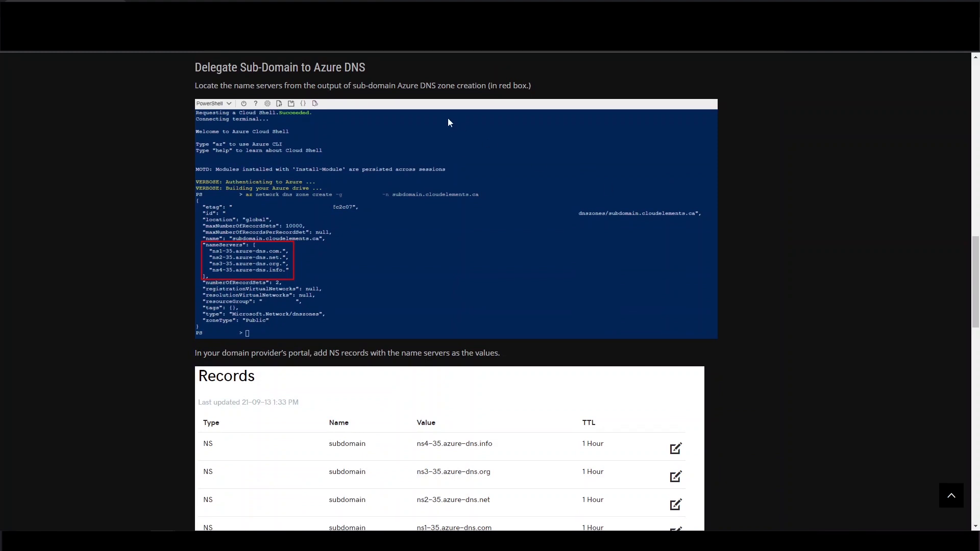
{"action": "scroll", "scroll_direction": "down", "scroll_amount": 3}
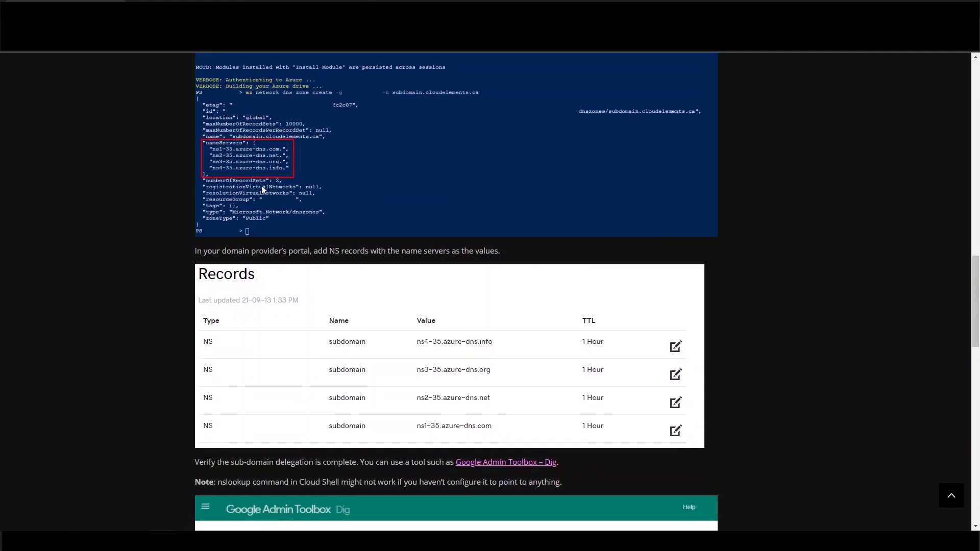
{"action": "mouse_move", "coordinate": [336, 283]}
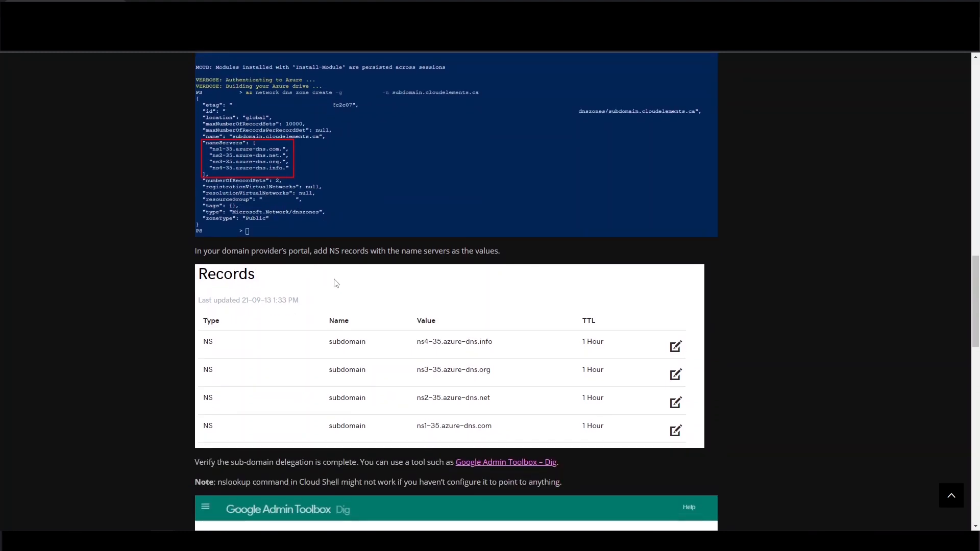
{"action": "mouse_move", "coordinate": [365, 351]}
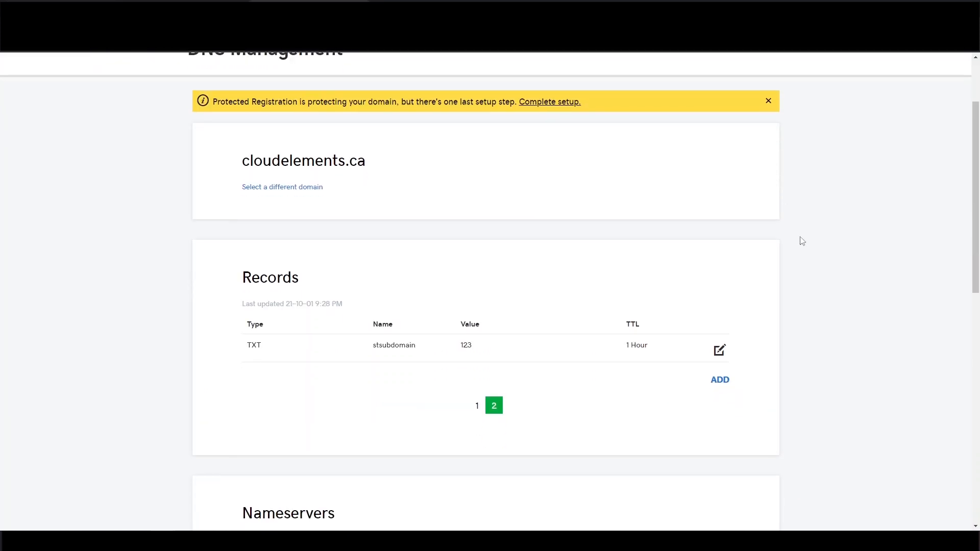
Step: Add a Nameserver record for host subdomain pointing to a copied Azure name server value
{"action": "left_click", "coordinate": [719, 380]}
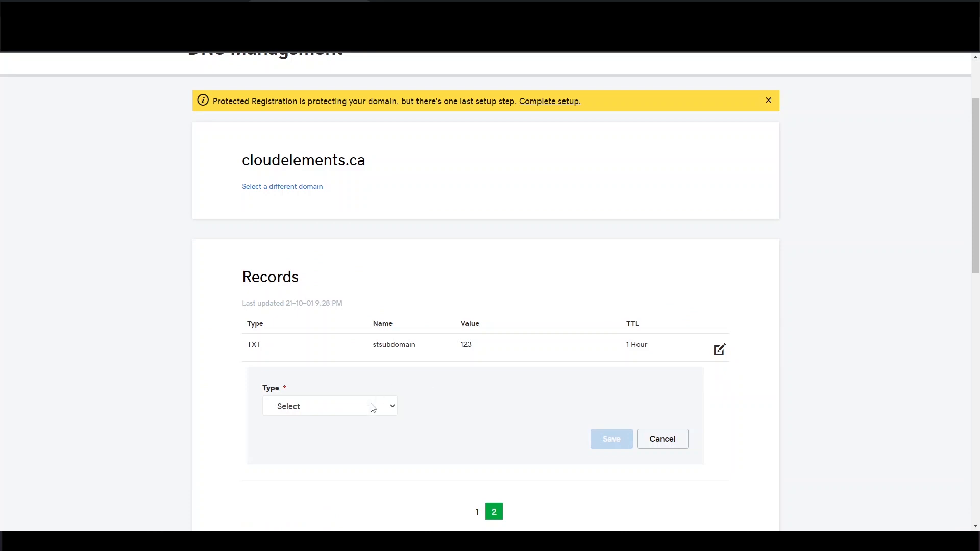
{"action": "left_click", "coordinate": [330, 406]}
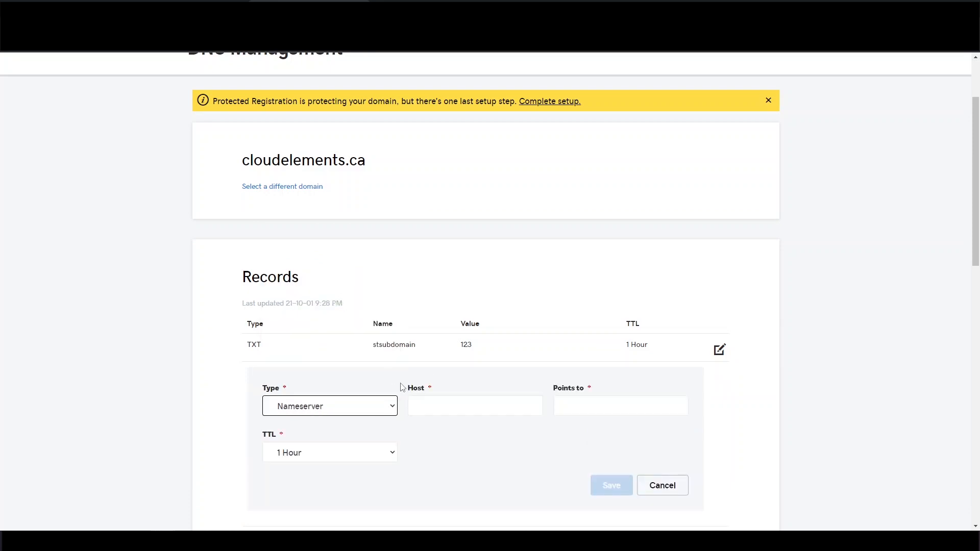
{"action": "left_click", "coordinate": [475, 405]}
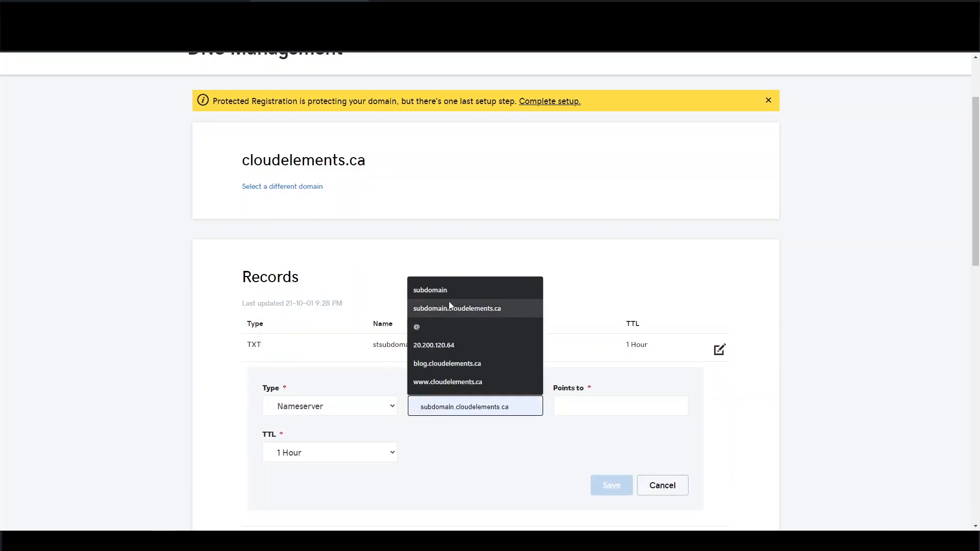
{"action": "left_click", "coordinate": [430, 290]}
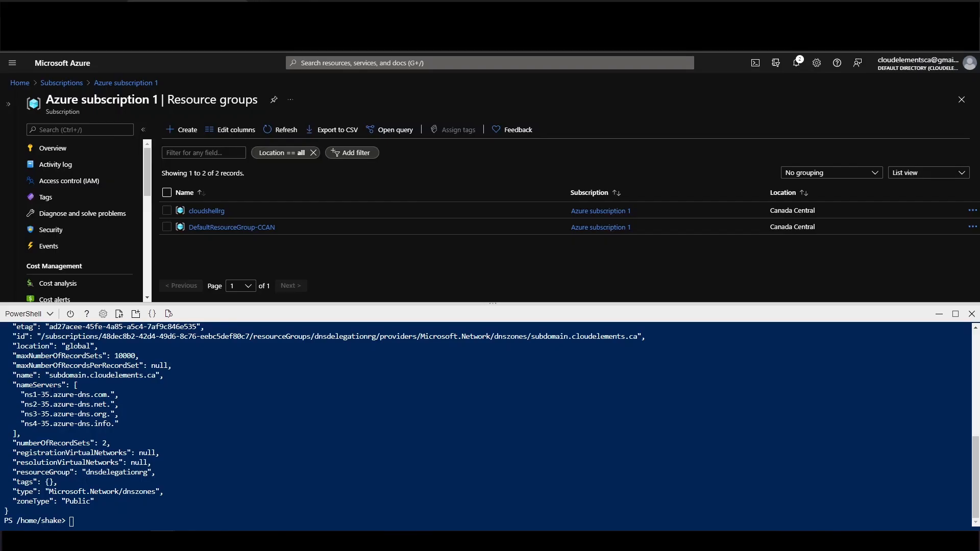
{"action": "double_click", "coordinate": [59, 394]}
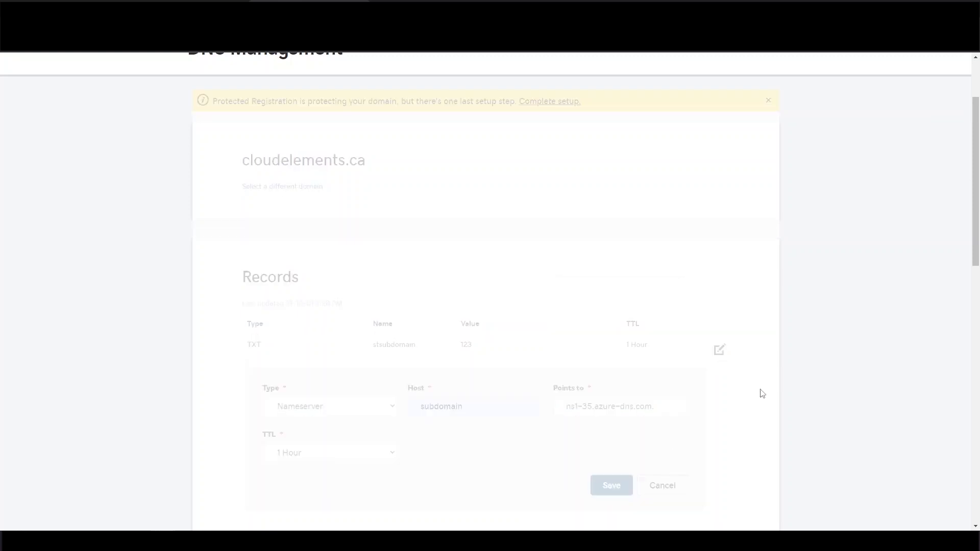
{"action": "left_click", "coordinate": [329, 359]}
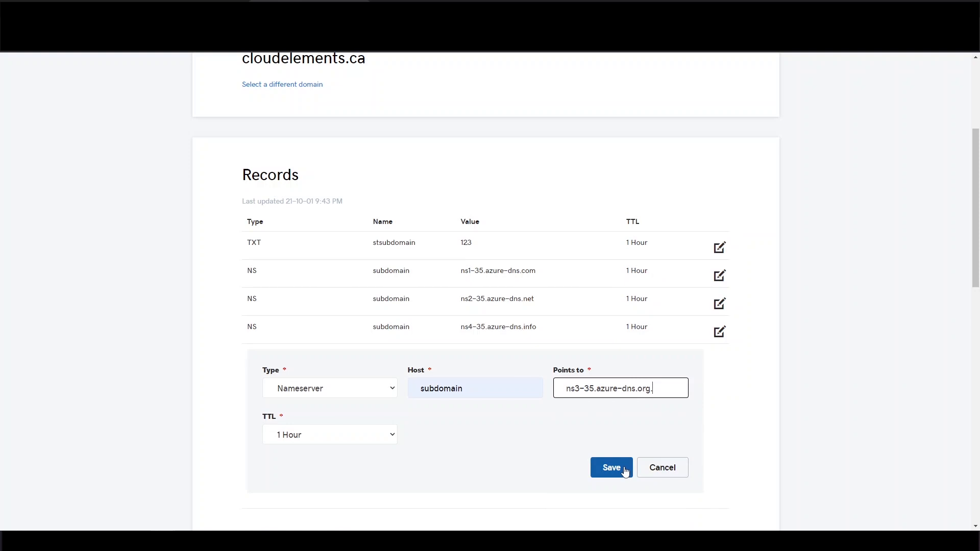
{"action": "mouse_move", "coordinate": [663, 387]}
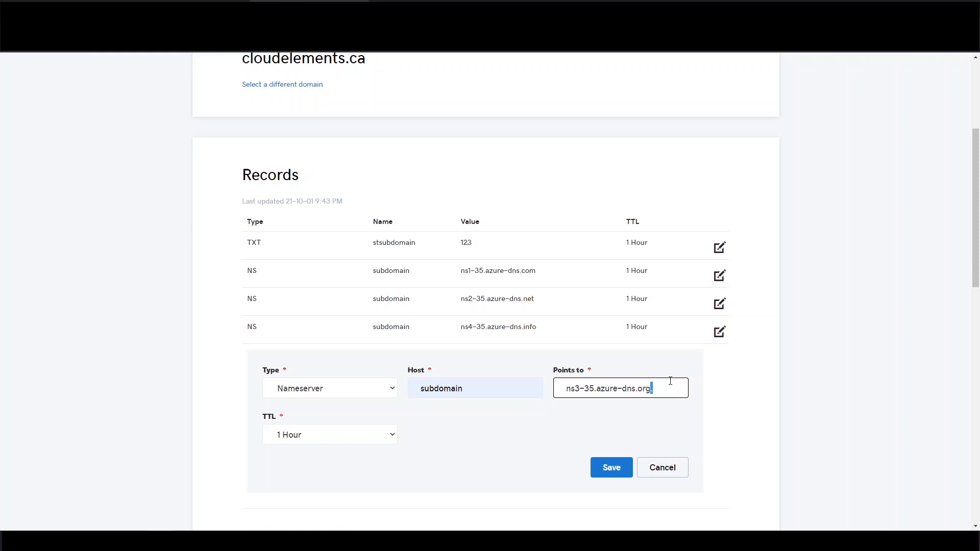
{"action": "mouse_move", "coordinate": [680, 378]}
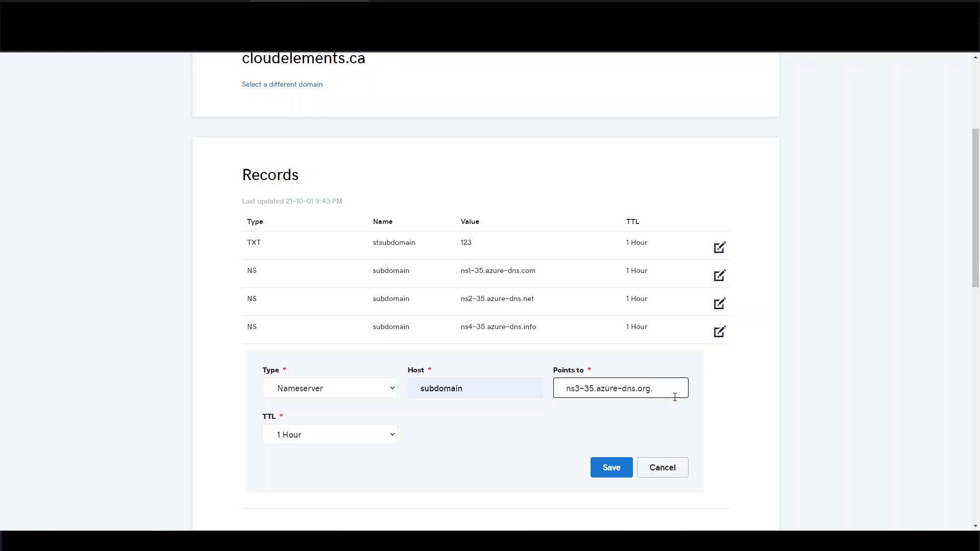
Step: Save the ns3-35.azure-dns.org NS record for subdomain in GoDaddy
{"action": "left_click", "coordinate": [610, 468]}
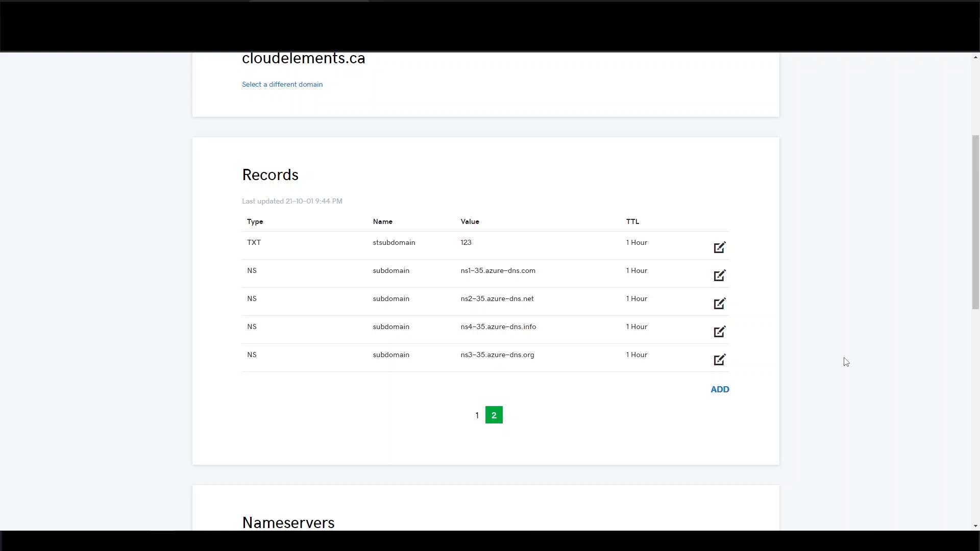
{"action": "mouse_move", "coordinate": [829, 352]}
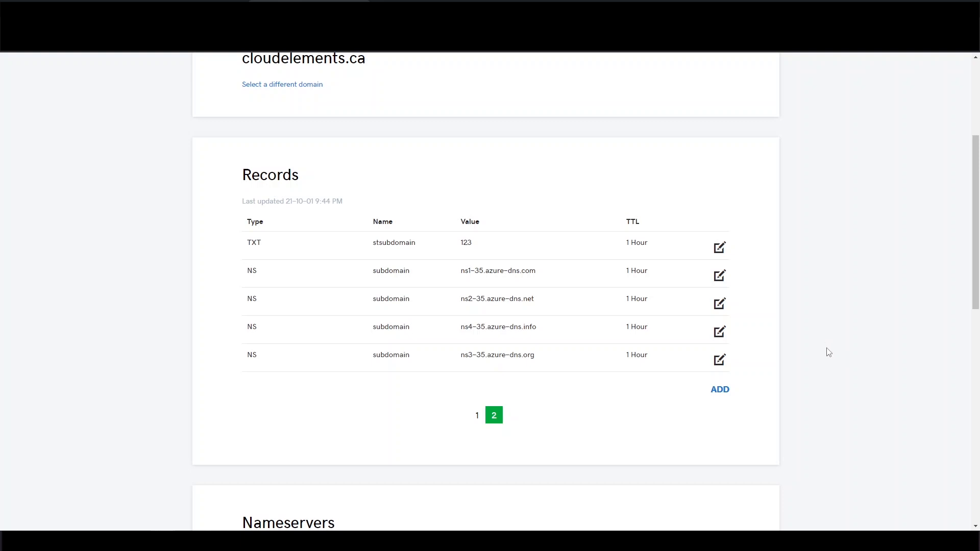
{"action": "mouse_move", "coordinate": [832, 347]}
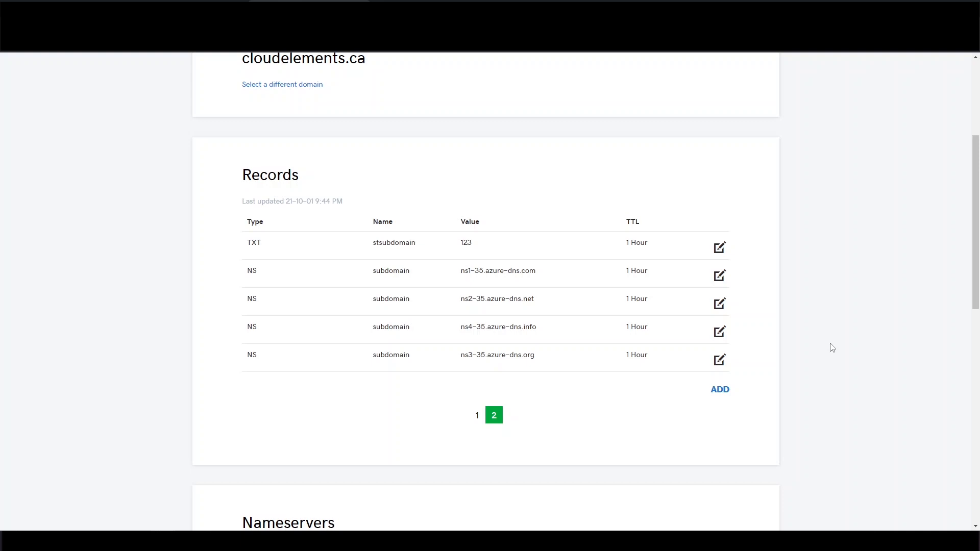
{"action": "mouse_move", "coordinate": [770, 214]}
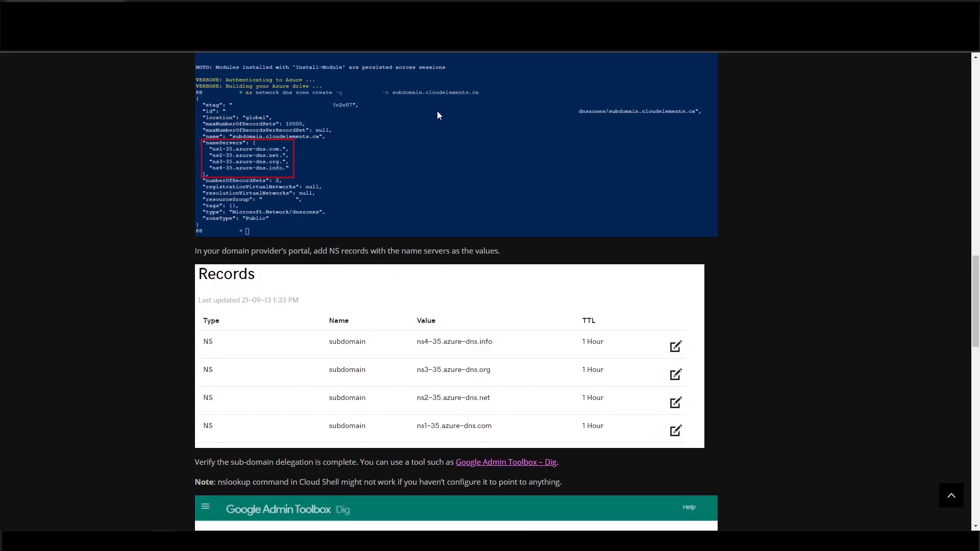
Step: Run a Dig NS lookup for subdomain.cloudelements.ca, then return to the Azure portal
{"action": "scroll", "scroll_direction": "down", "scroll_amount": 3}
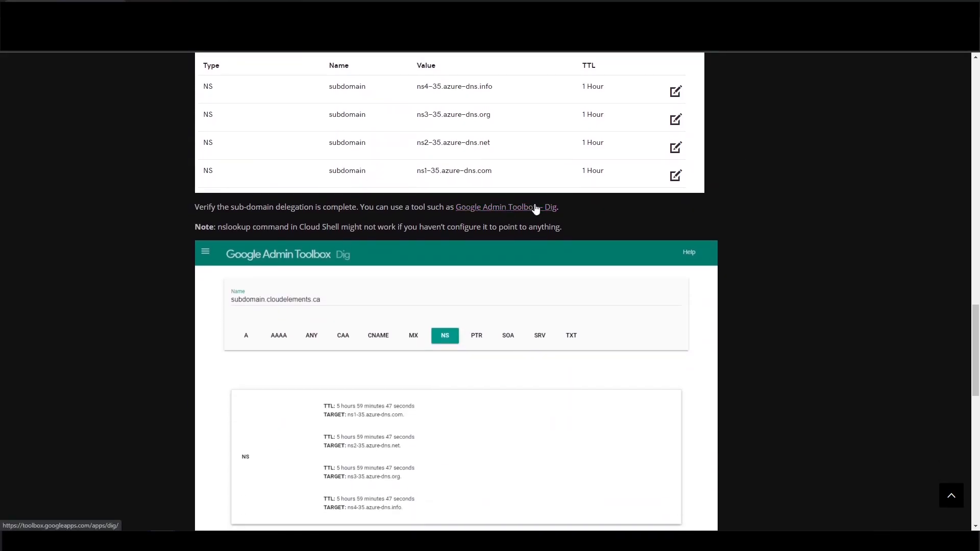
{"action": "left_click", "coordinate": [526, 206]}
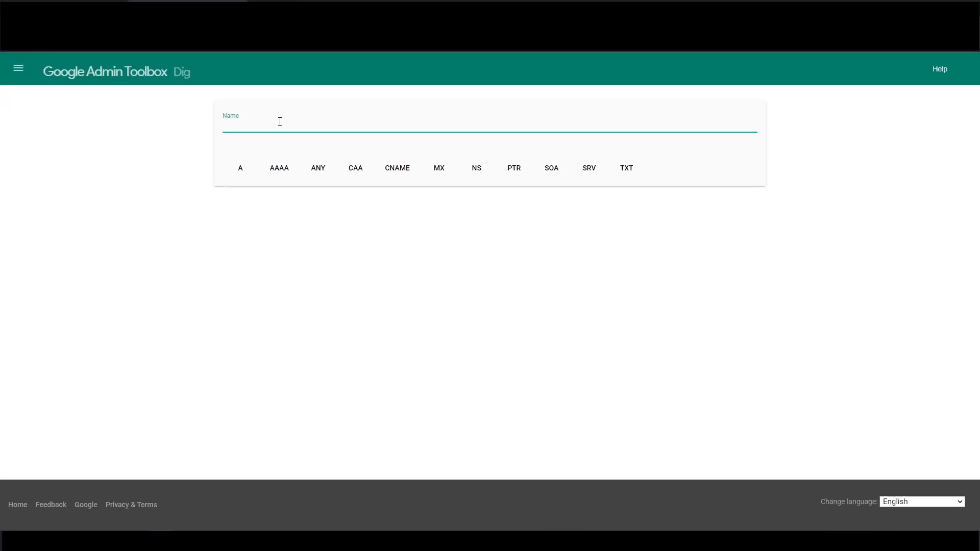
{"action": "type", "text": "subdomain.cloudelements.ca"}
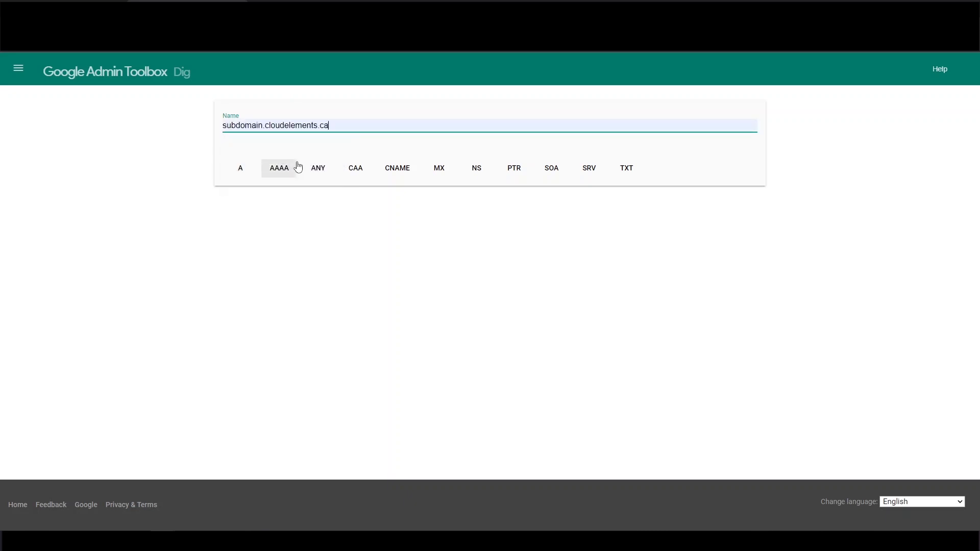
{"action": "left_click", "coordinate": [476, 167]}
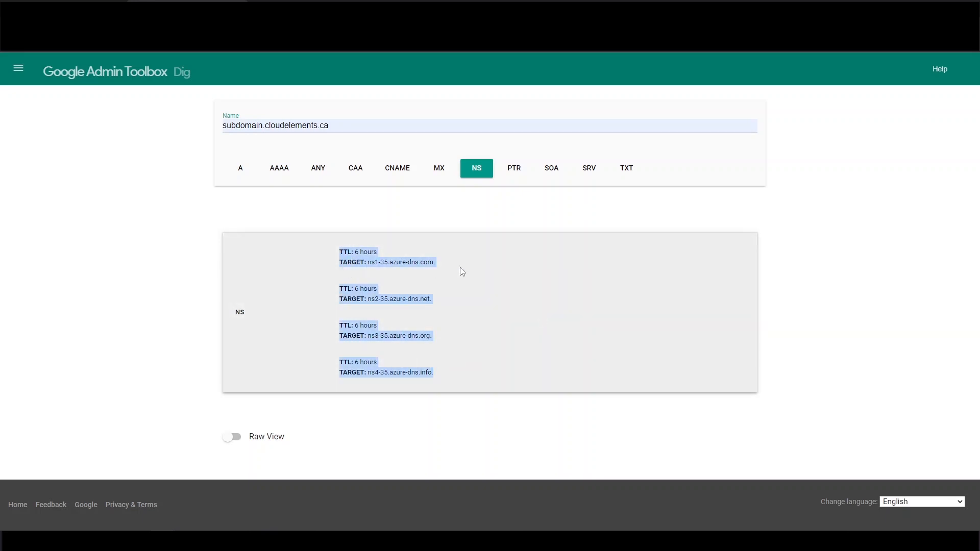
{"action": "left_click", "coordinate": [463, 271]}
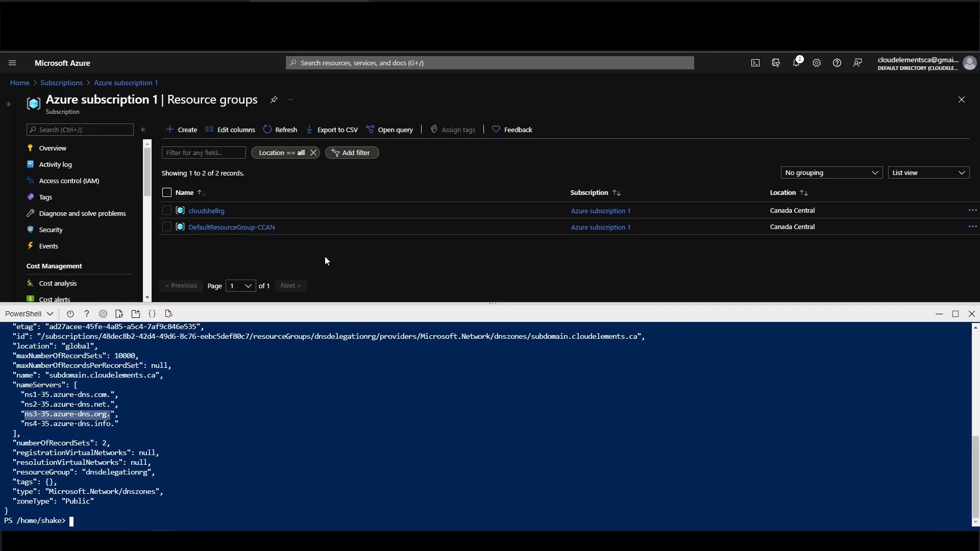
Step: Refresh Resource groups and open the subdomain.cloudelements.ca DNS zone inside DnsDelegationRg
{"action": "left_click", "coordinate": [286, 130]}
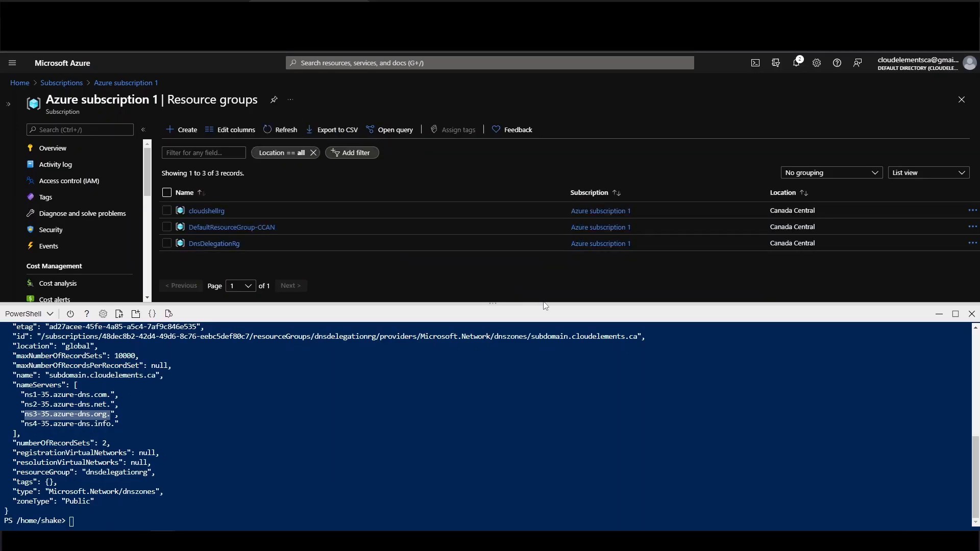
{"action": "left_click", "coordinate": [213, 243]}
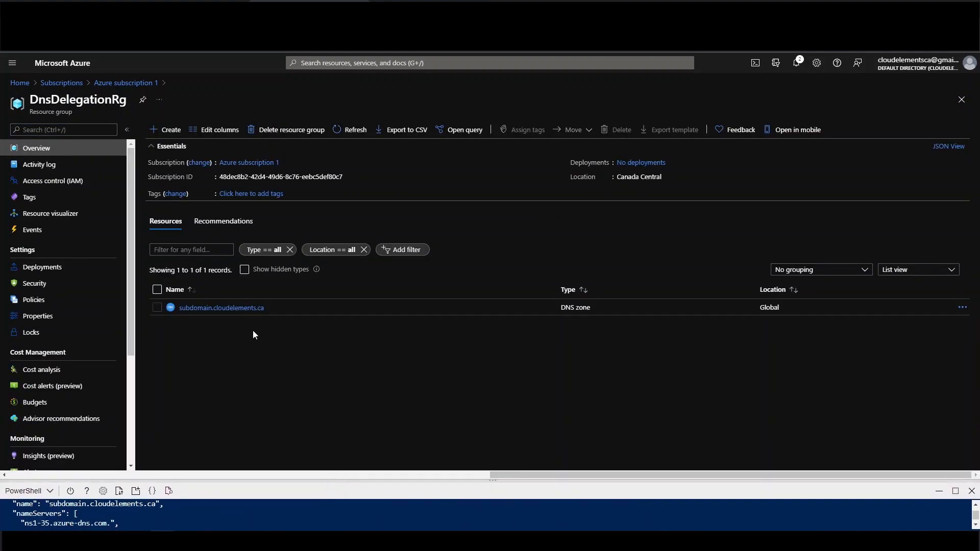
{"action": "left_click", "coordinate": [220, 308]}
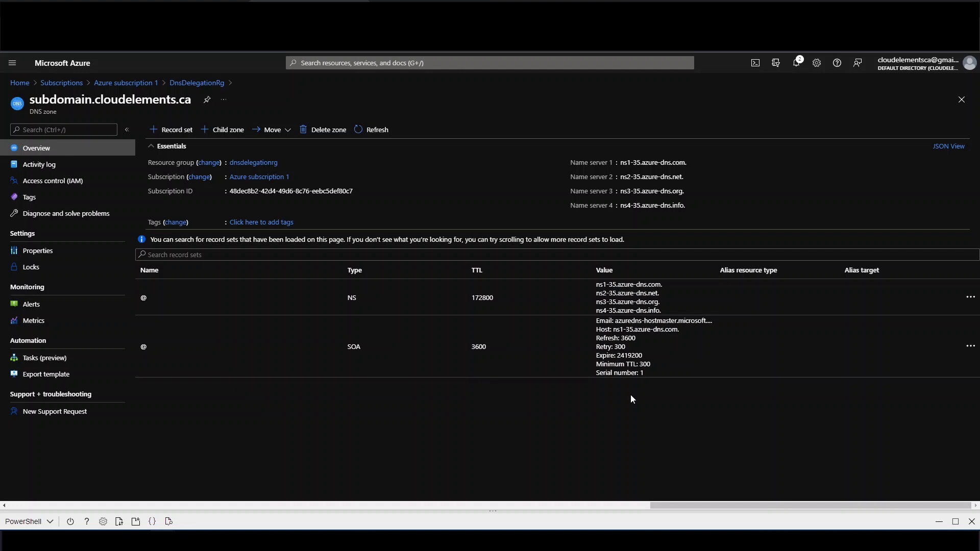
{"action": "mouse_move", "coordinate": [596, 397]}
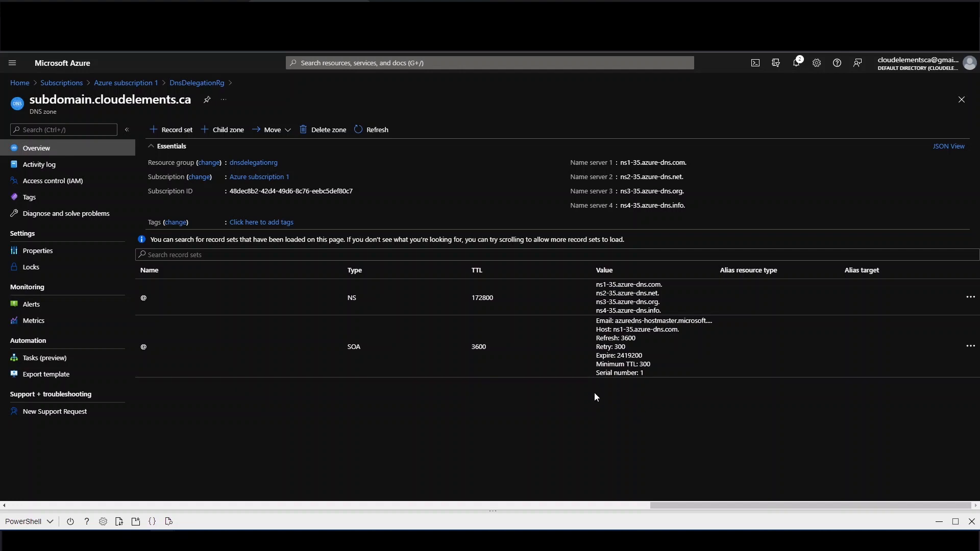
{"action": "mouse_move", "coordinate": [186, 437]}
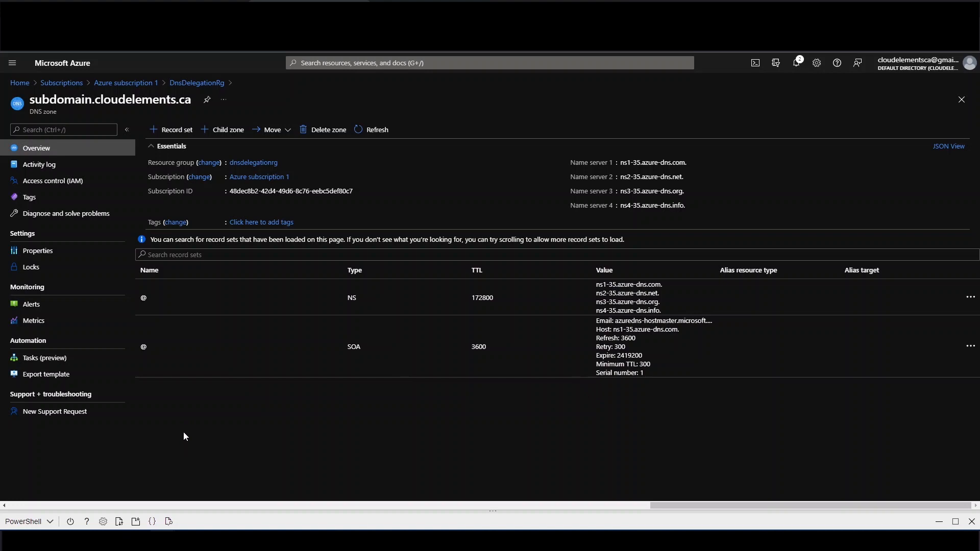
{"action": "mouse_move", "coordinate": [221, 440]}
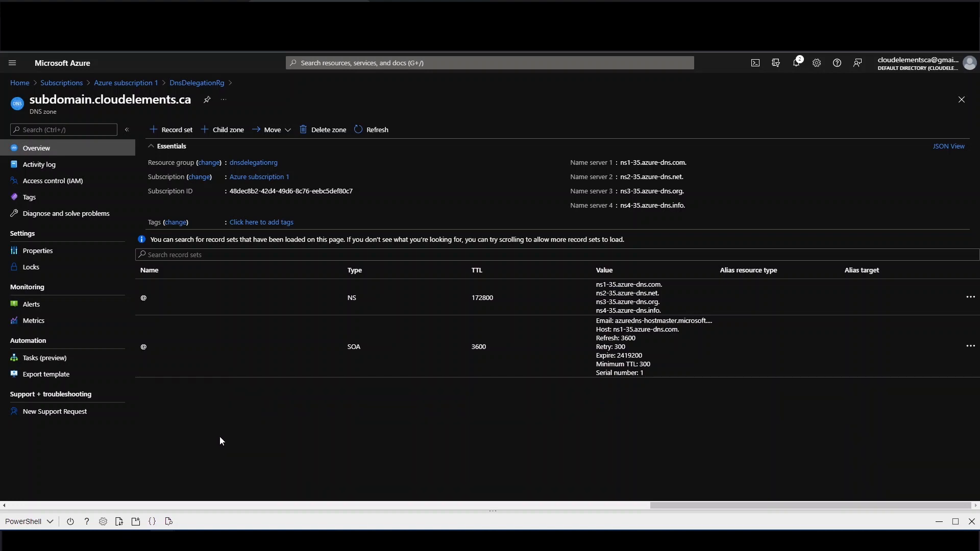
{"action": "mouse_move", "coordinate": [349, 321]}
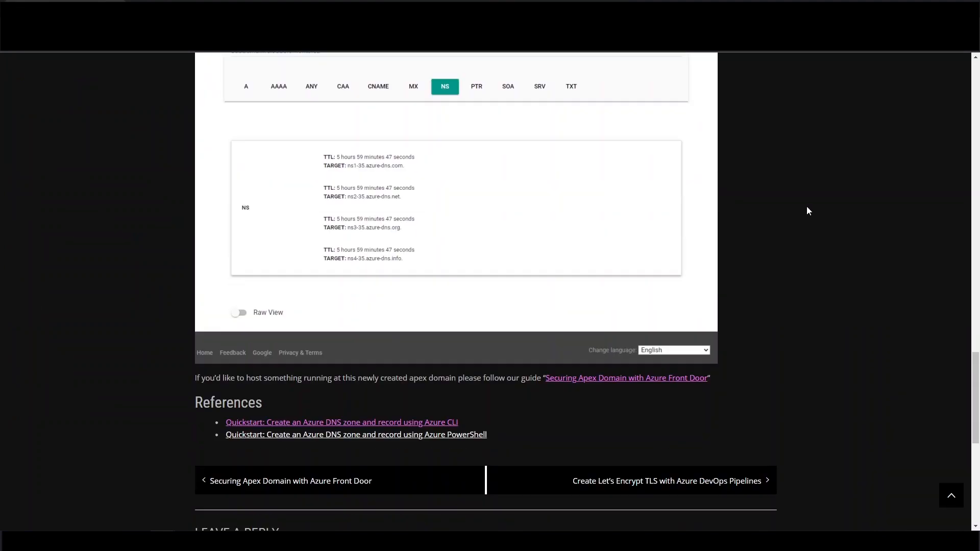
{"action": "scroll", "scroll_direction": "down", "scroll_amount": 3}
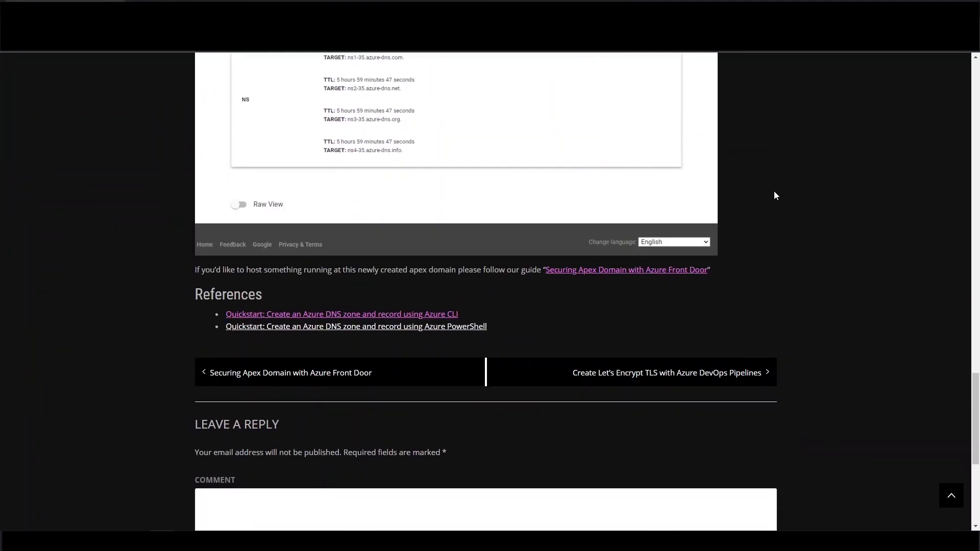
{"action": "mouse_move", "coordinate": [750, 214]}
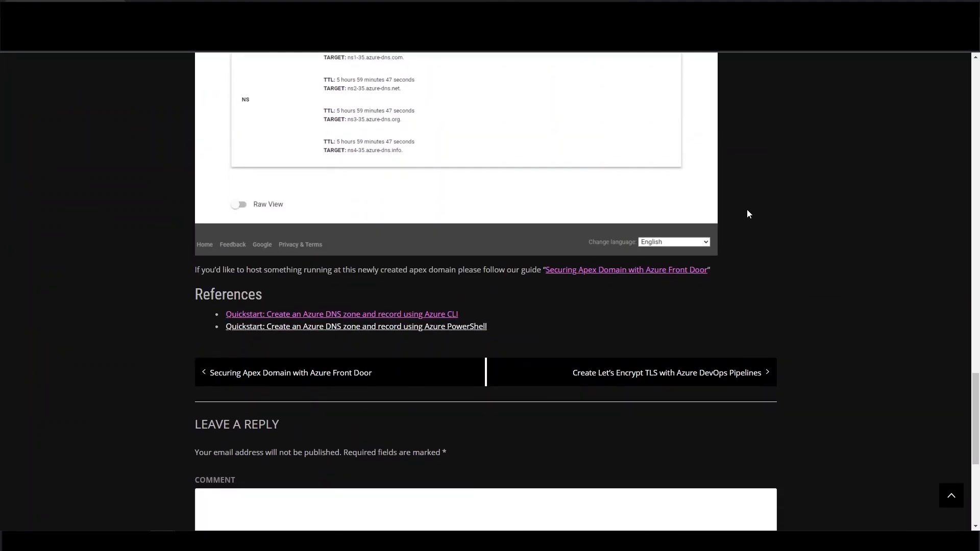